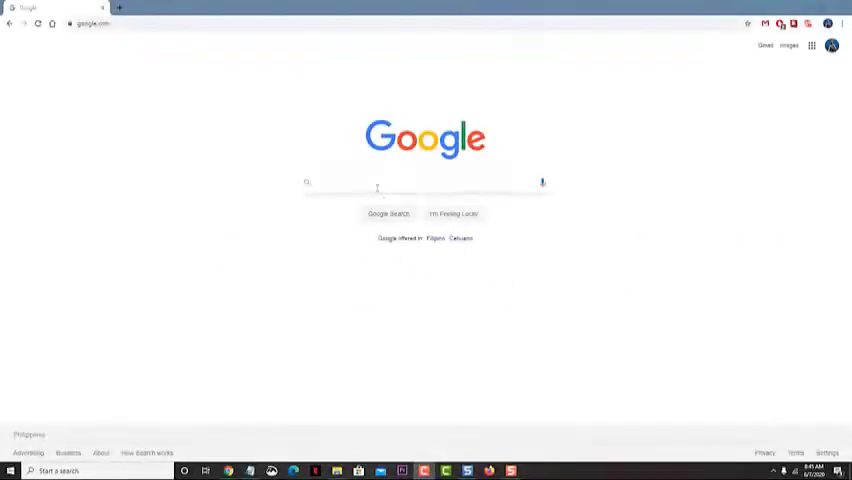
Search Google for 'easyp' to find the EasyPCMod site.
text(easypcmod)
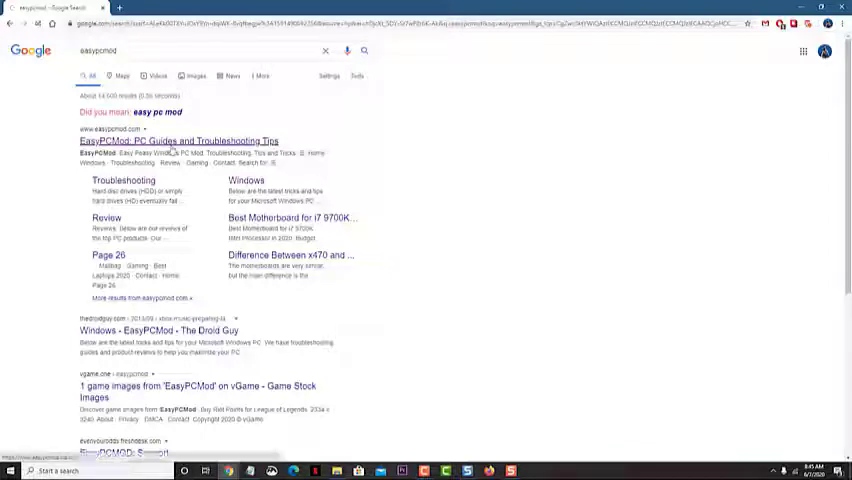
Browse the EasyPCMod homepage down to its motherboard reviews, then return to Google.
click(174, 140)
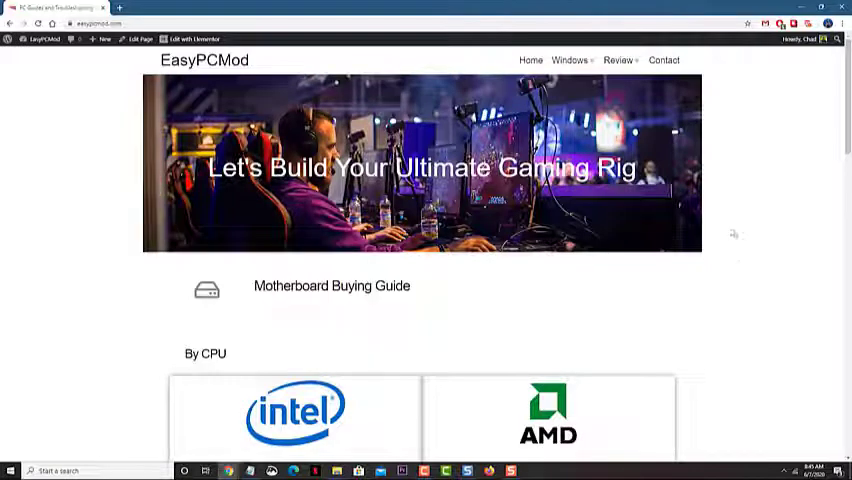
scroll(down, 3)
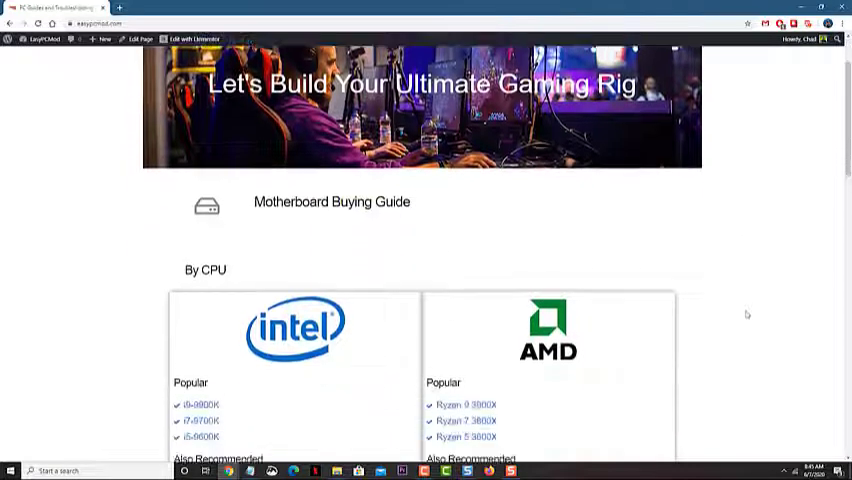
scroll(down, 3)
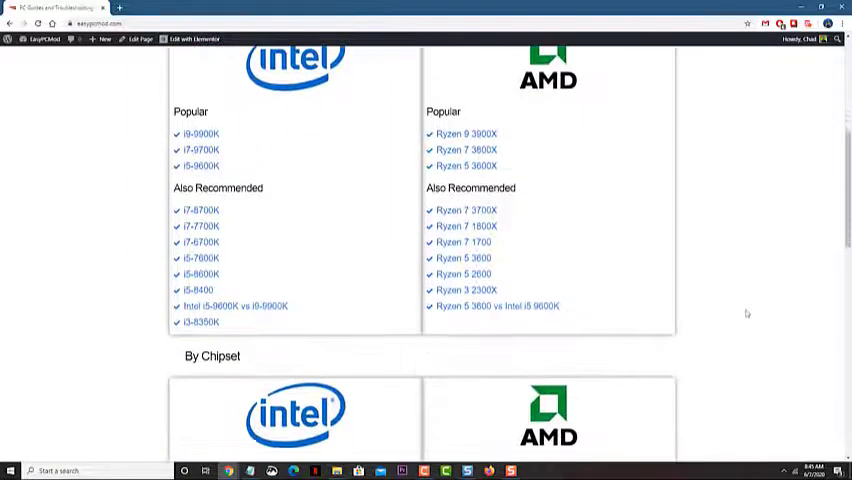
scroll(down, 3)
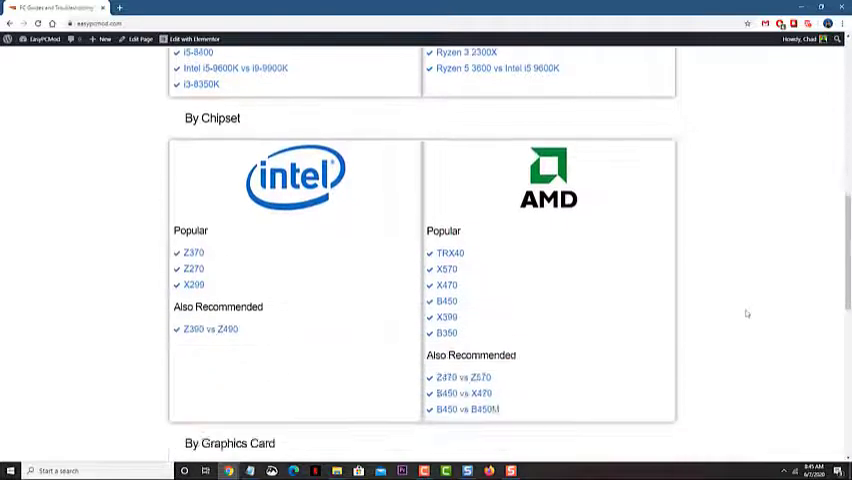
scroll(down, 3)
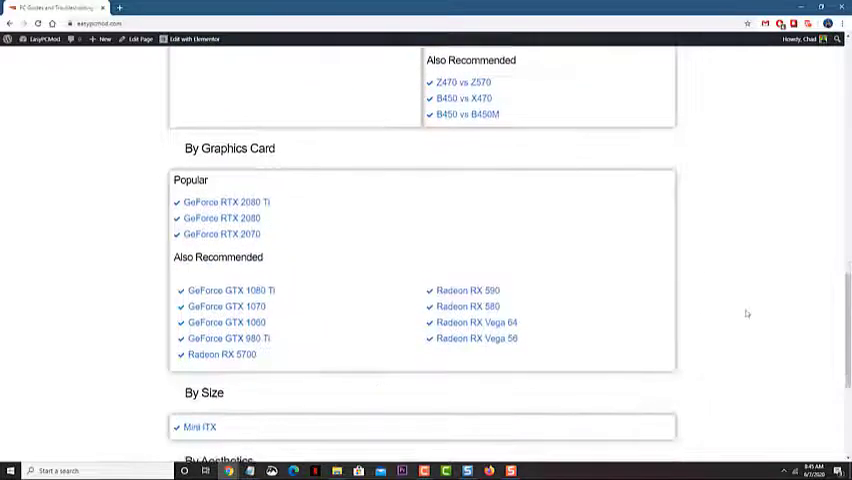
scroll(down, 3)
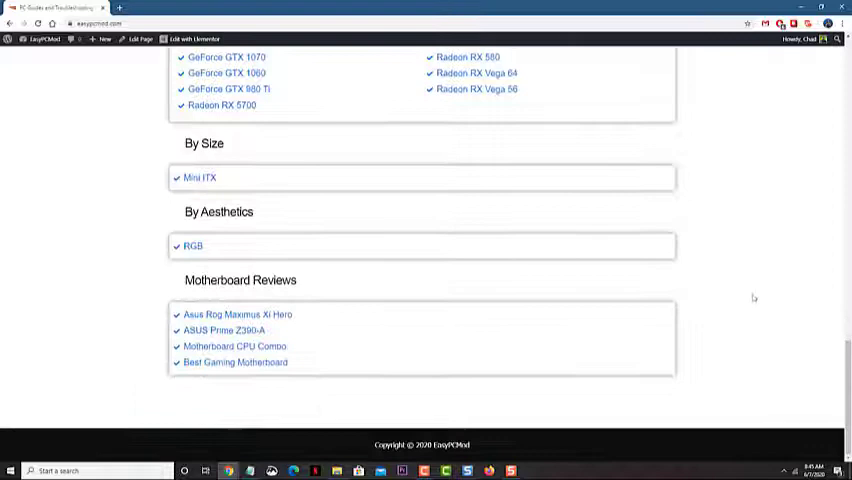
click(840, 24)
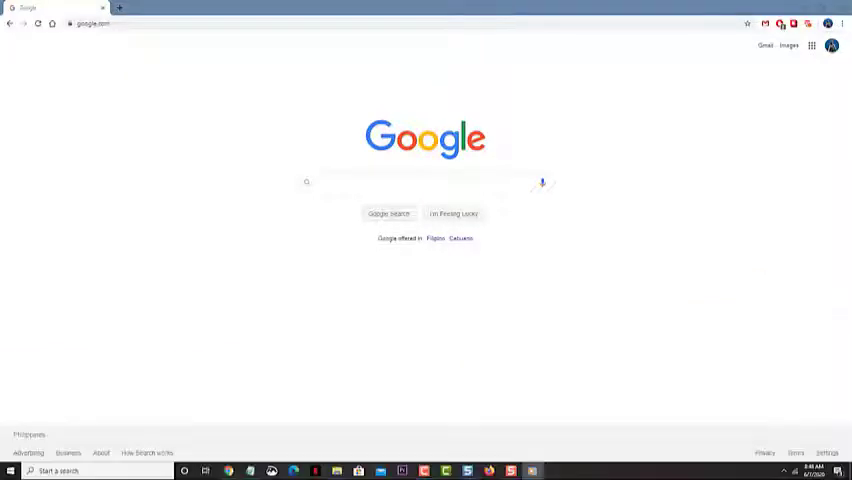
mouse_move(840, 24)
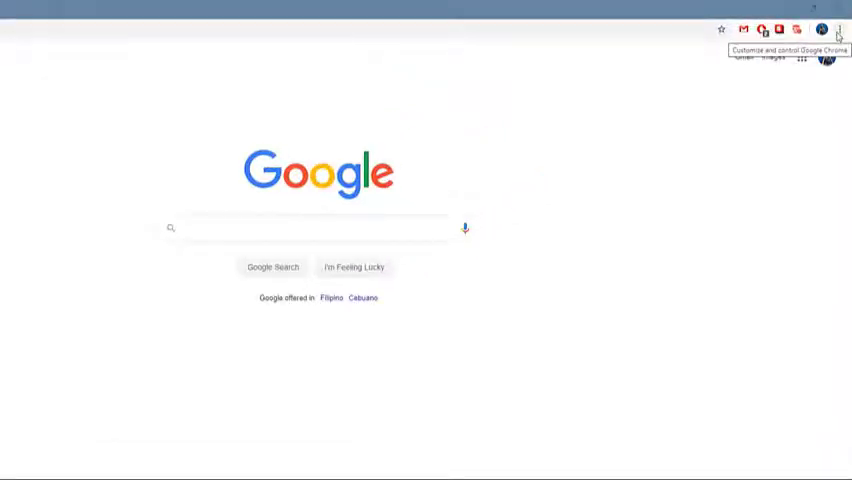
Reach Chrome's Settings page from the three-dot menu.
click(840, 28)
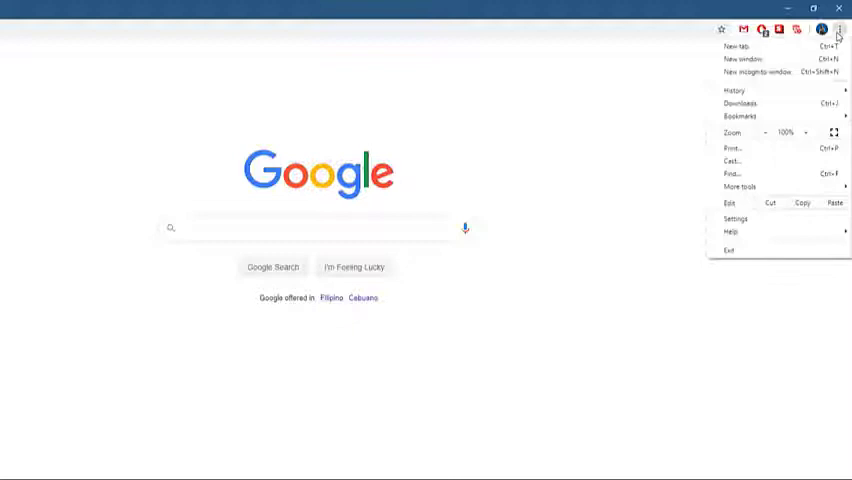
mouse_move(736, 218)
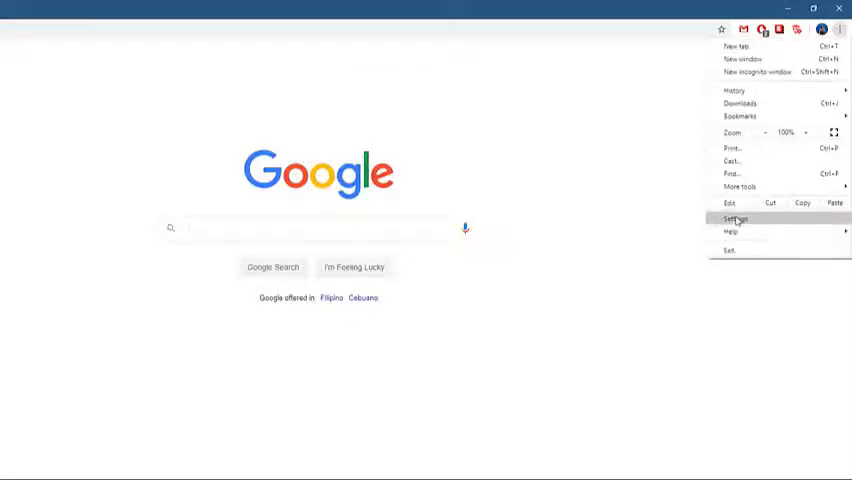
click(736, 218)
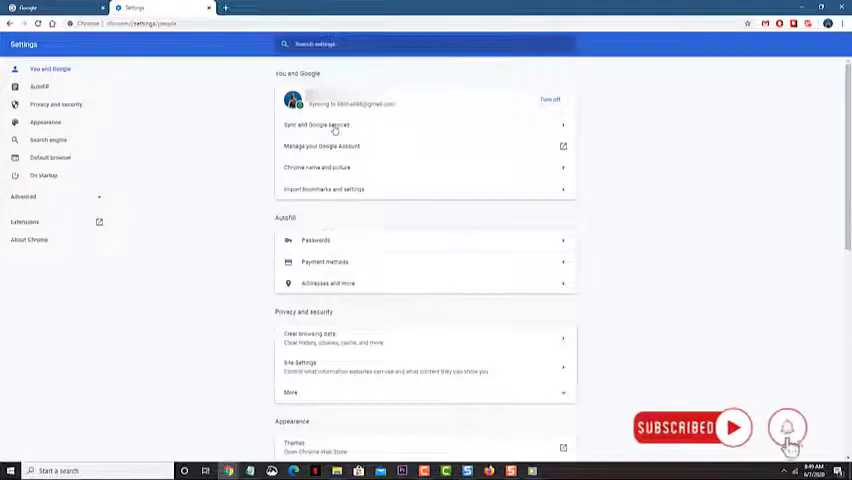
In Sync and Google services, switch off 'Autocomplete searches and URLs'.
click(336, 124)
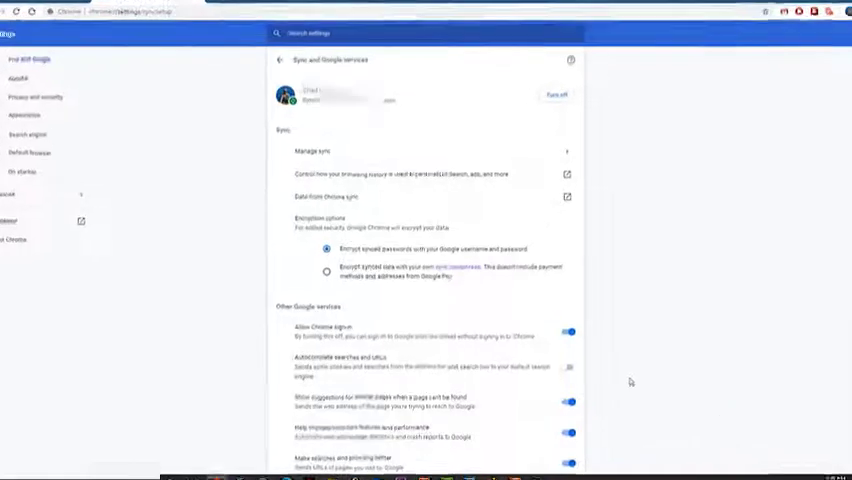
scroll(down, 3)
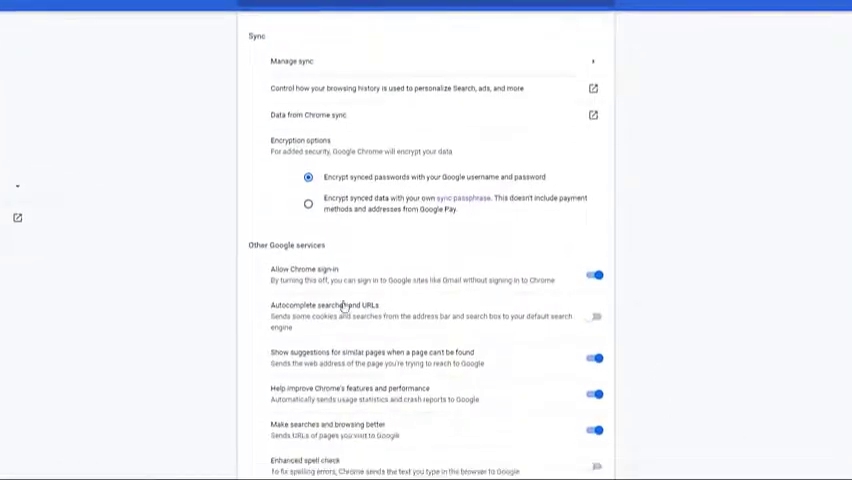
click(596, 316)
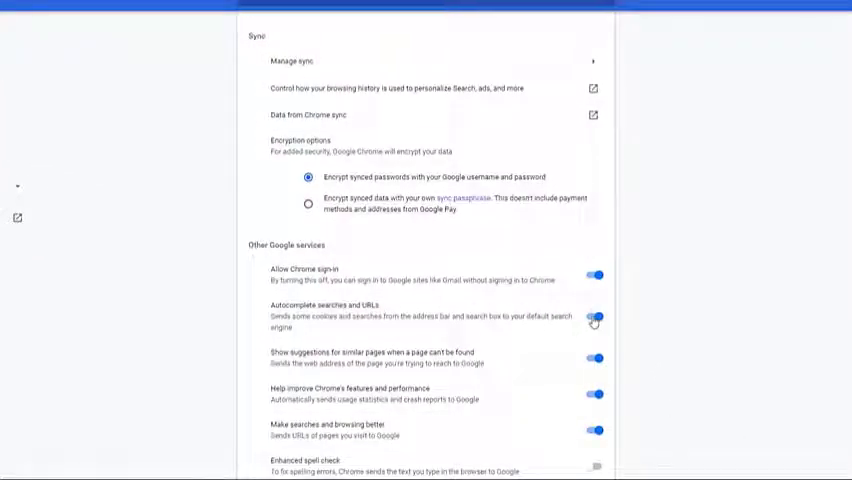
click(594, 318)
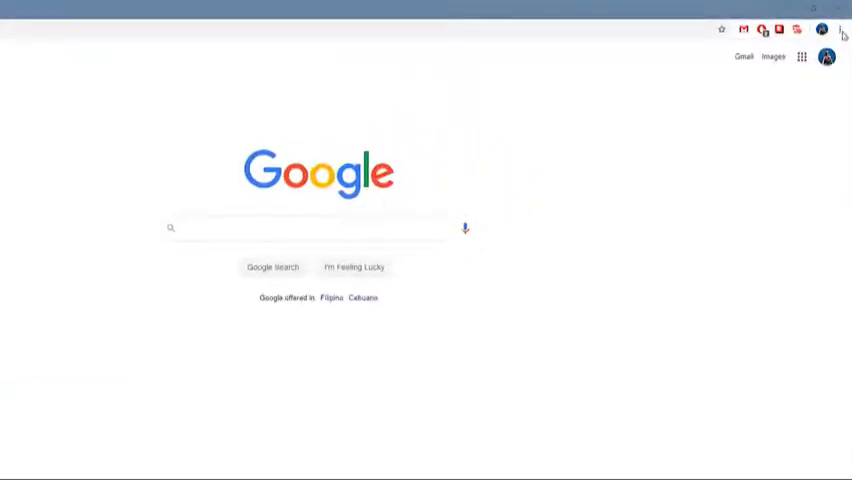
Bring up the Clear browsing data dialog from Privacy and security settings.
click(840, 28)
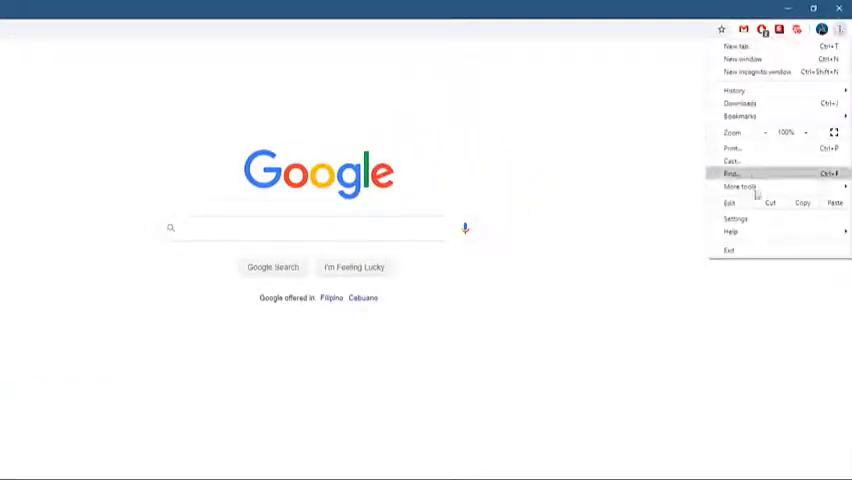
click(736, 220)
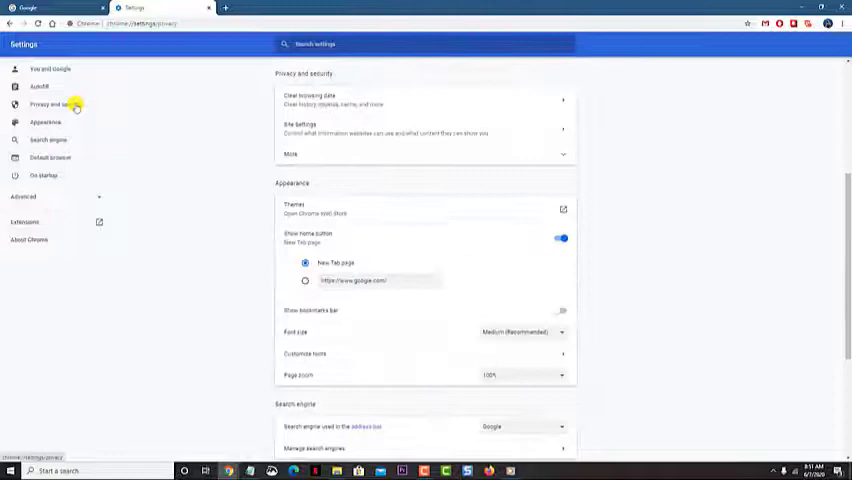
click(56, 104)
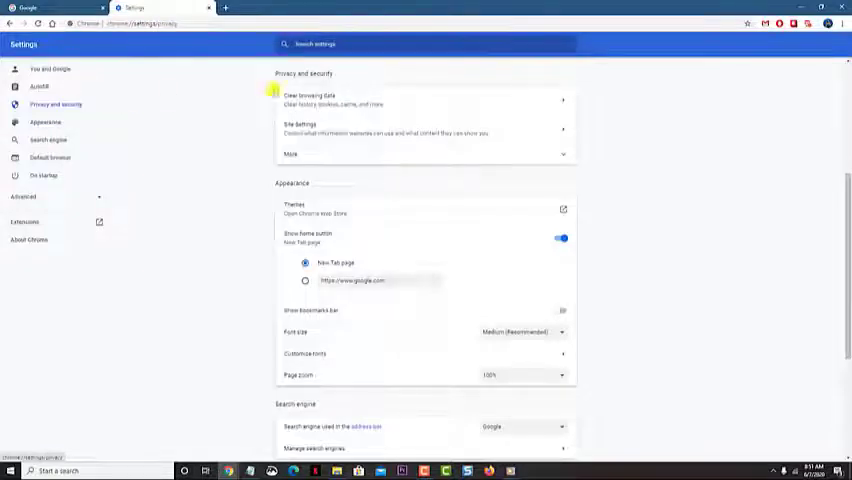
click(310, 100)
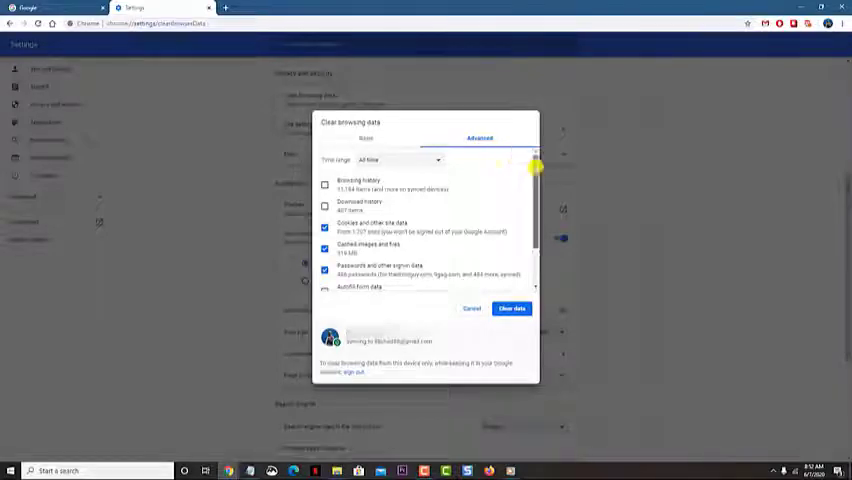
scroll(down, 3)
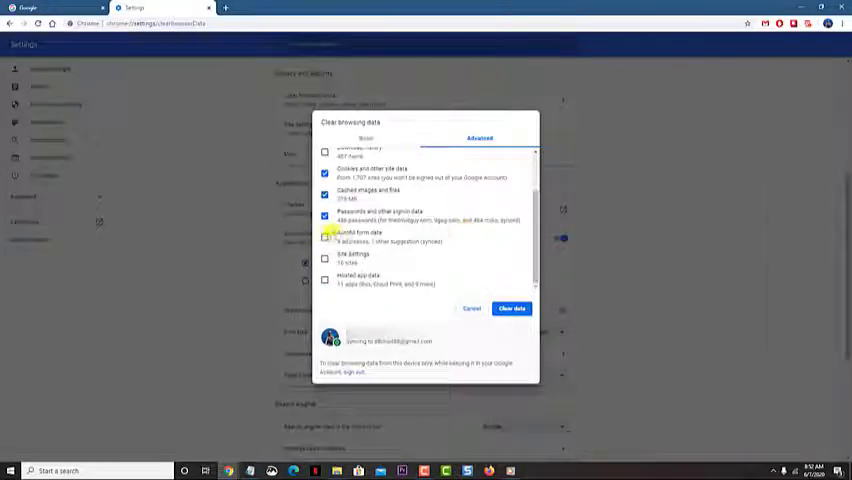